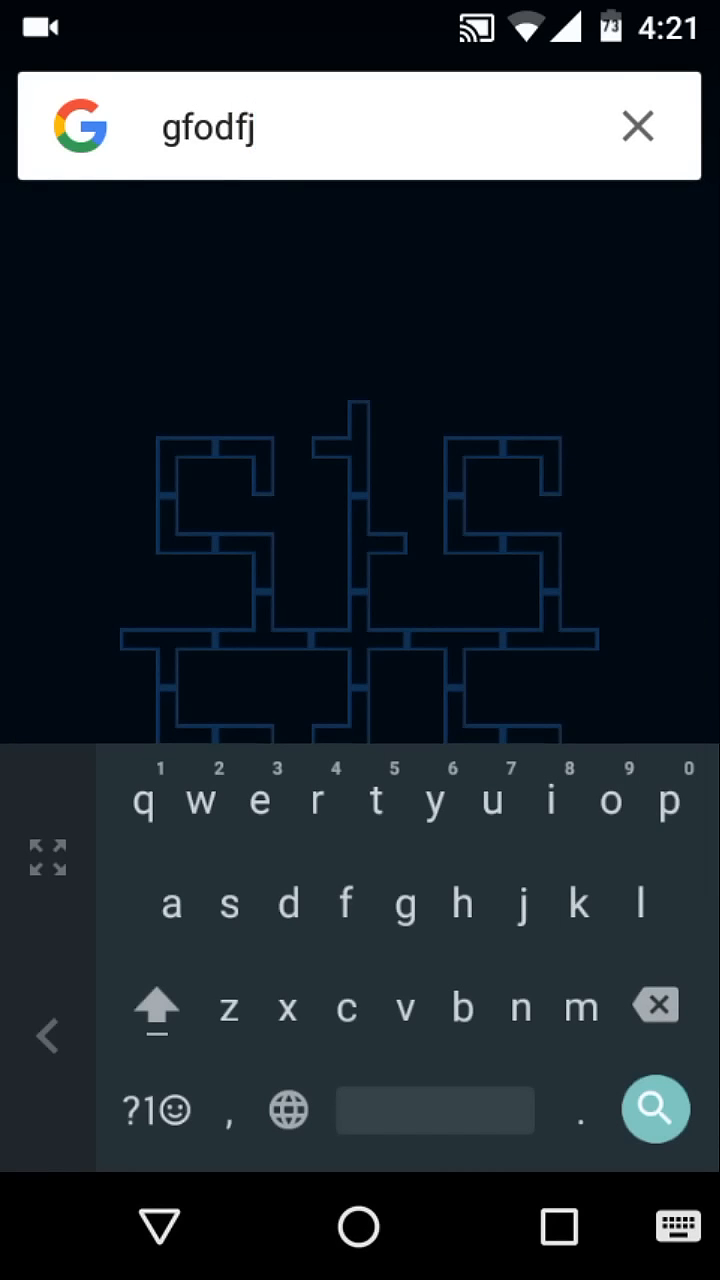
Restore the keyboard to full width and clear the typed search query
left_click(206, 128)
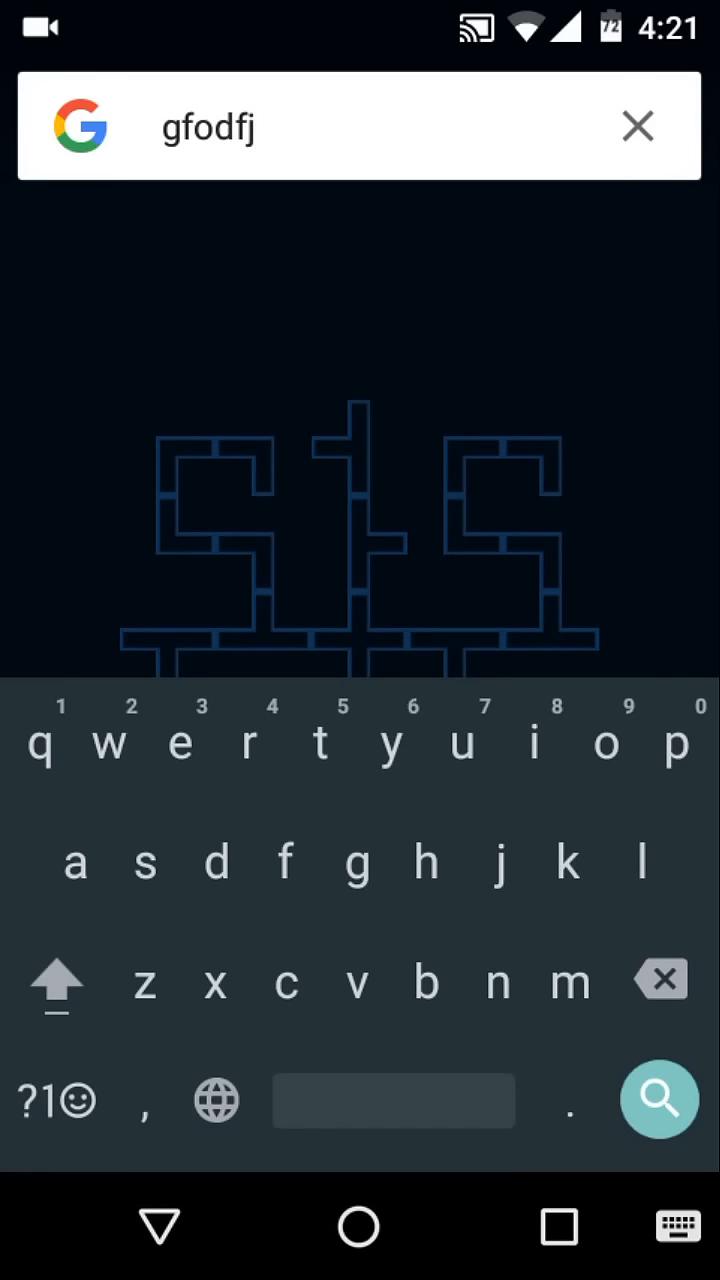
left_click(636, 128)
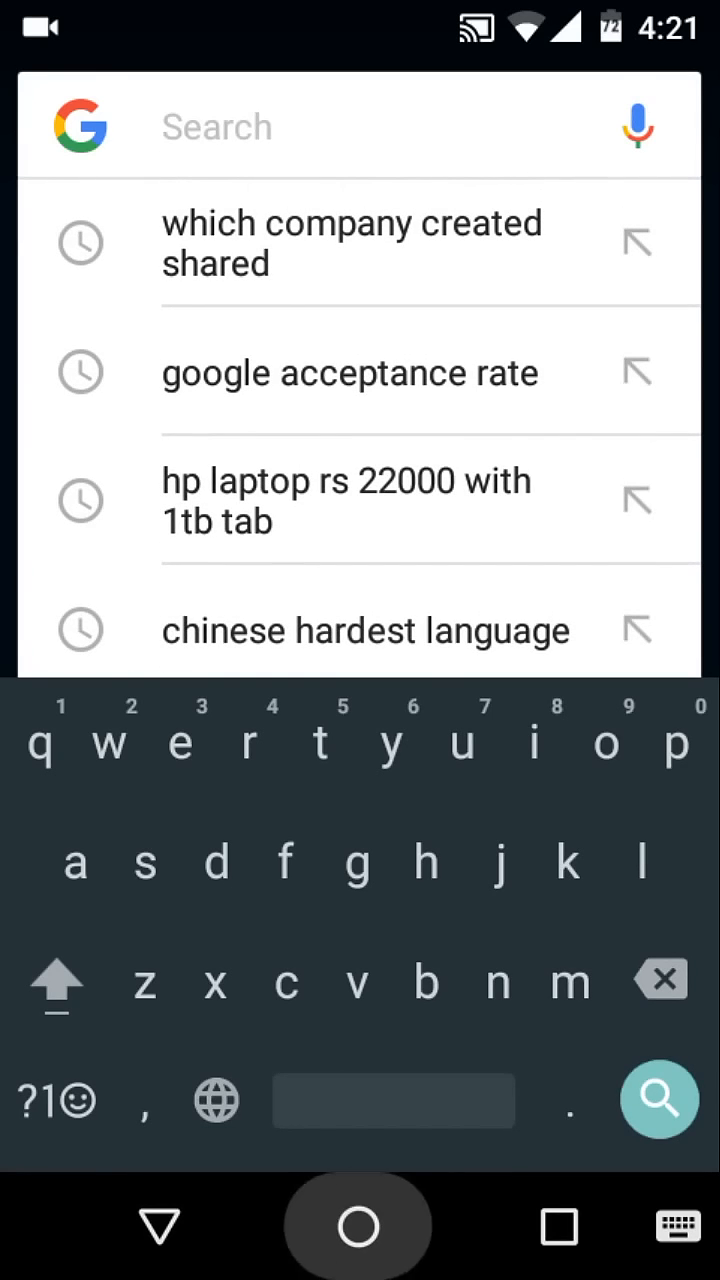
Return to the home screen, launch YouTube and show the Account page
left_click(358, 1224)
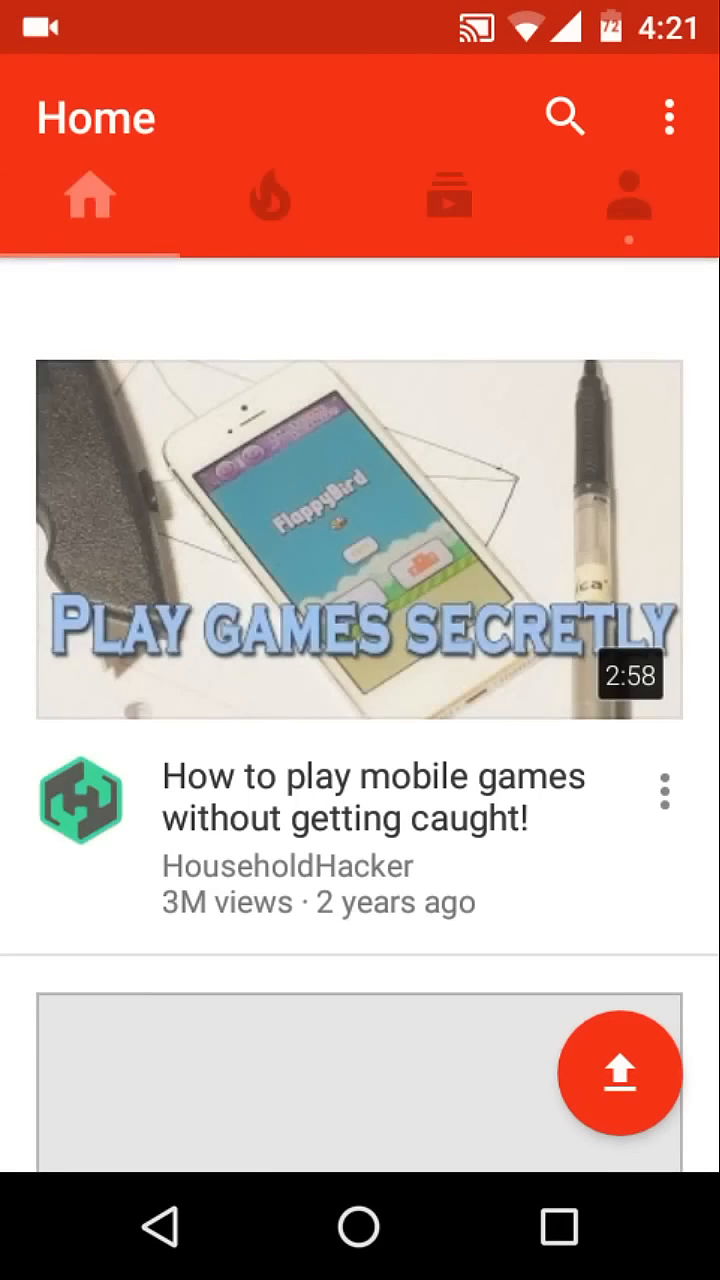
left_click(628, 216)
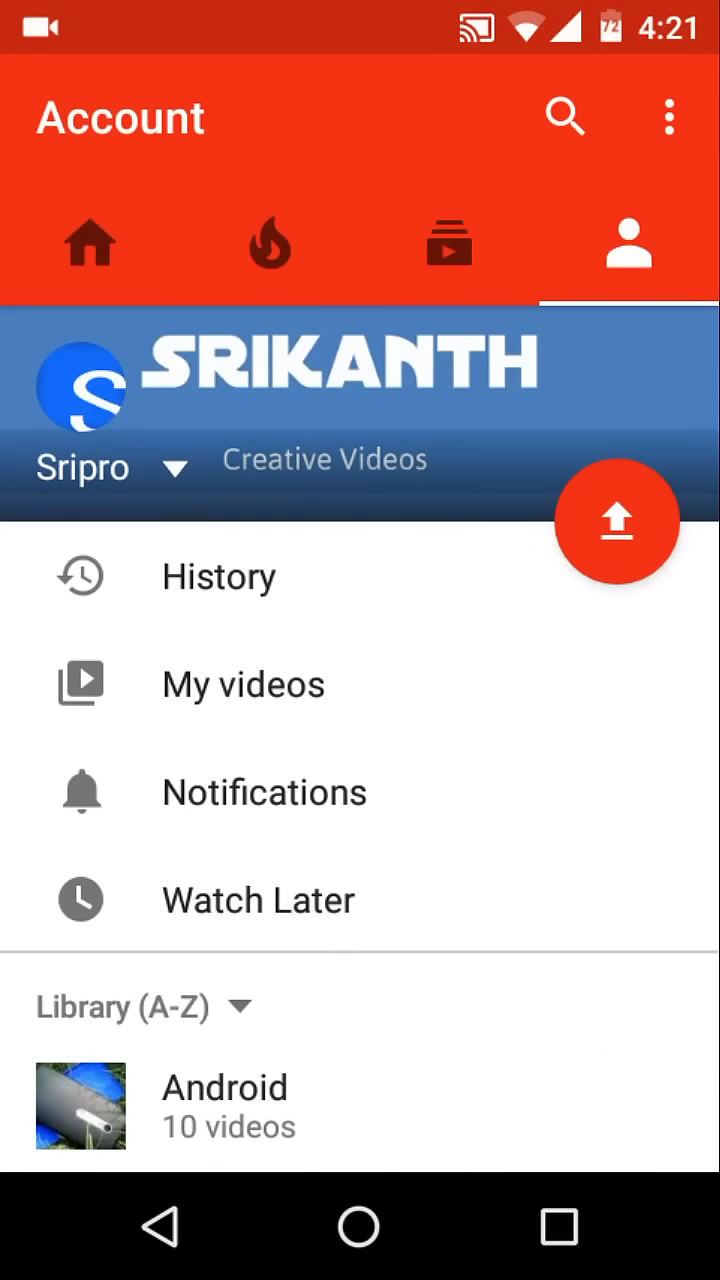